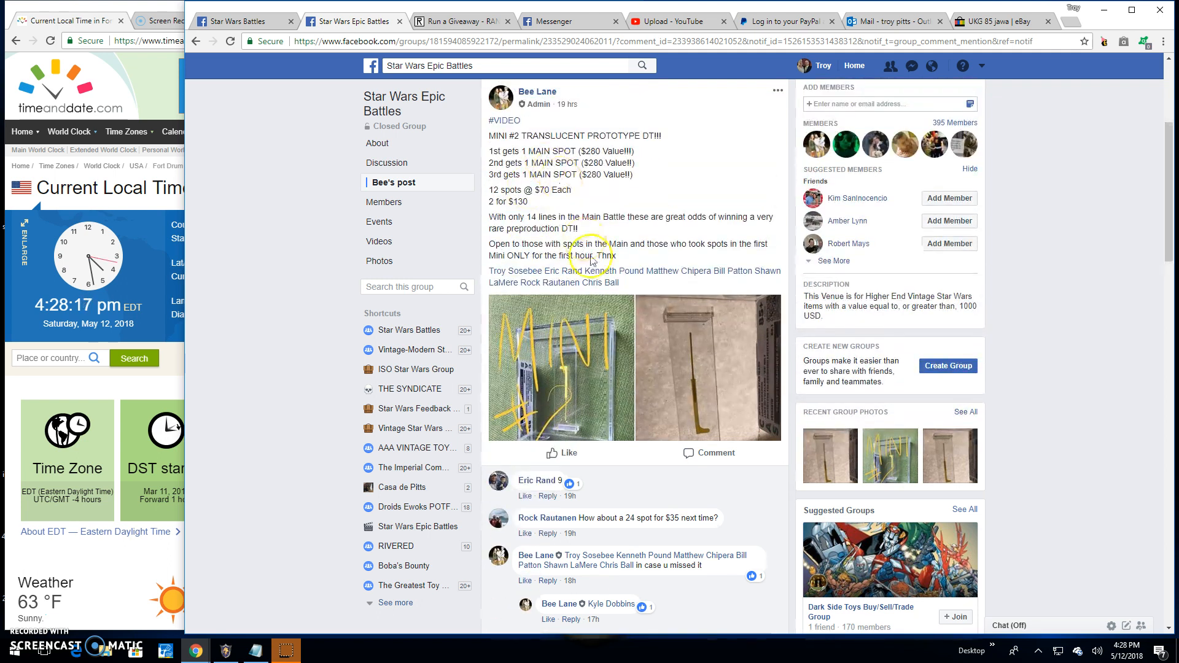
Step: Browse the giveaway post's photos full size, then close the photo viewer
click(559, 369)
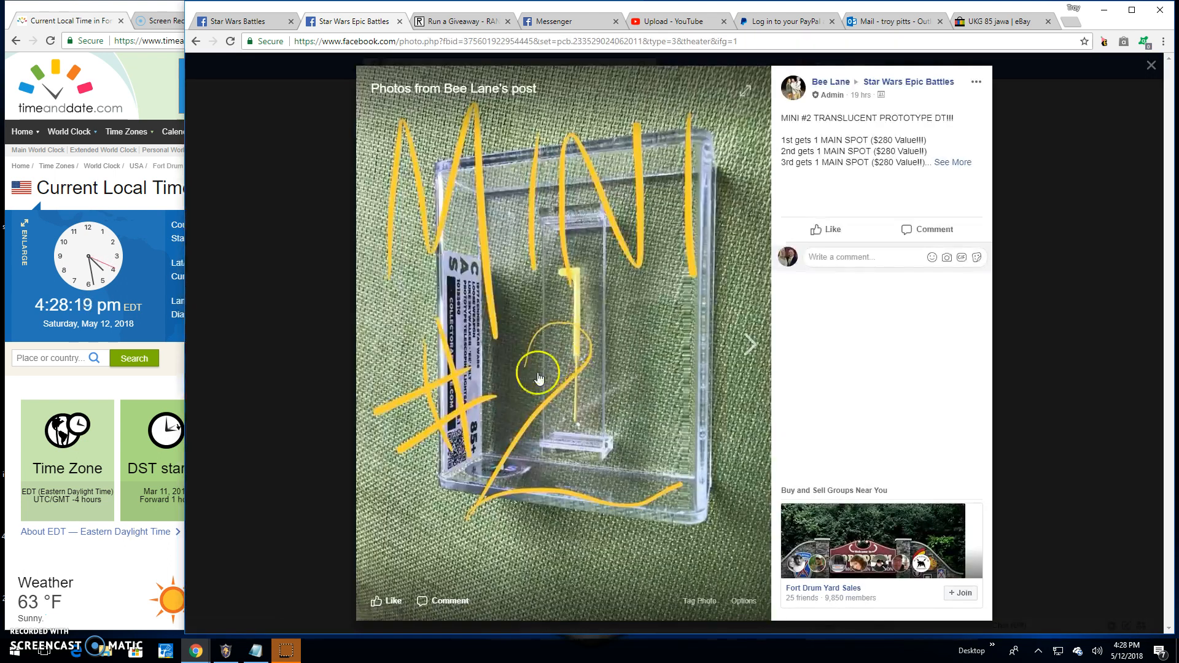
mouse_move(751, 338)
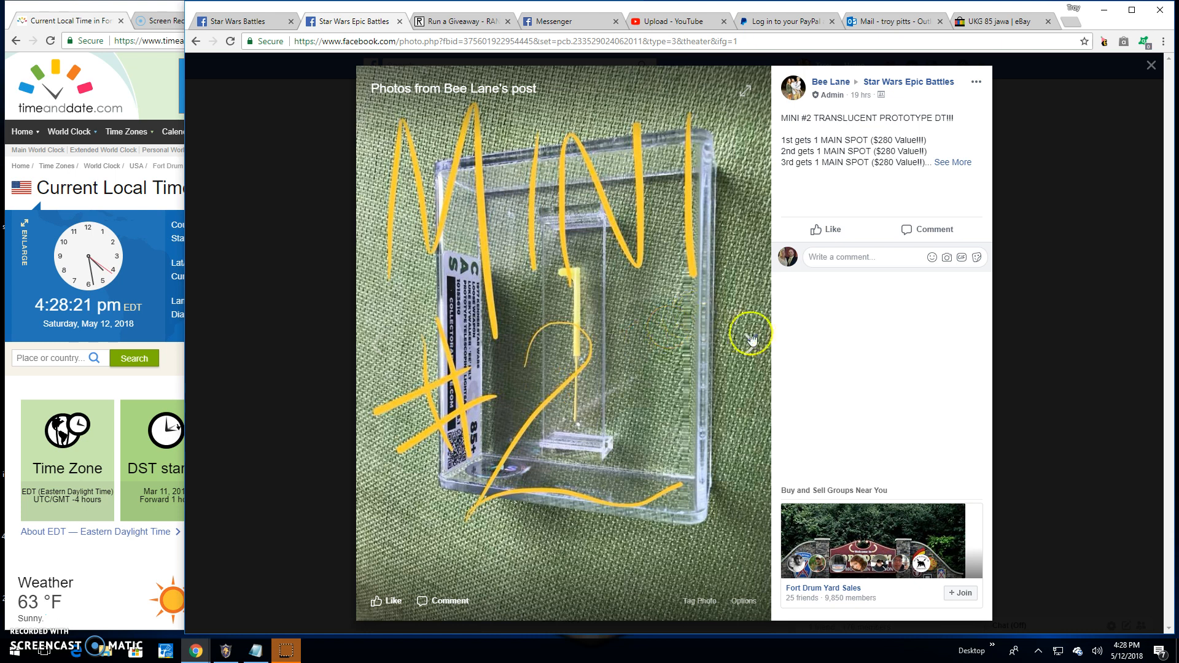
click(751, 338)
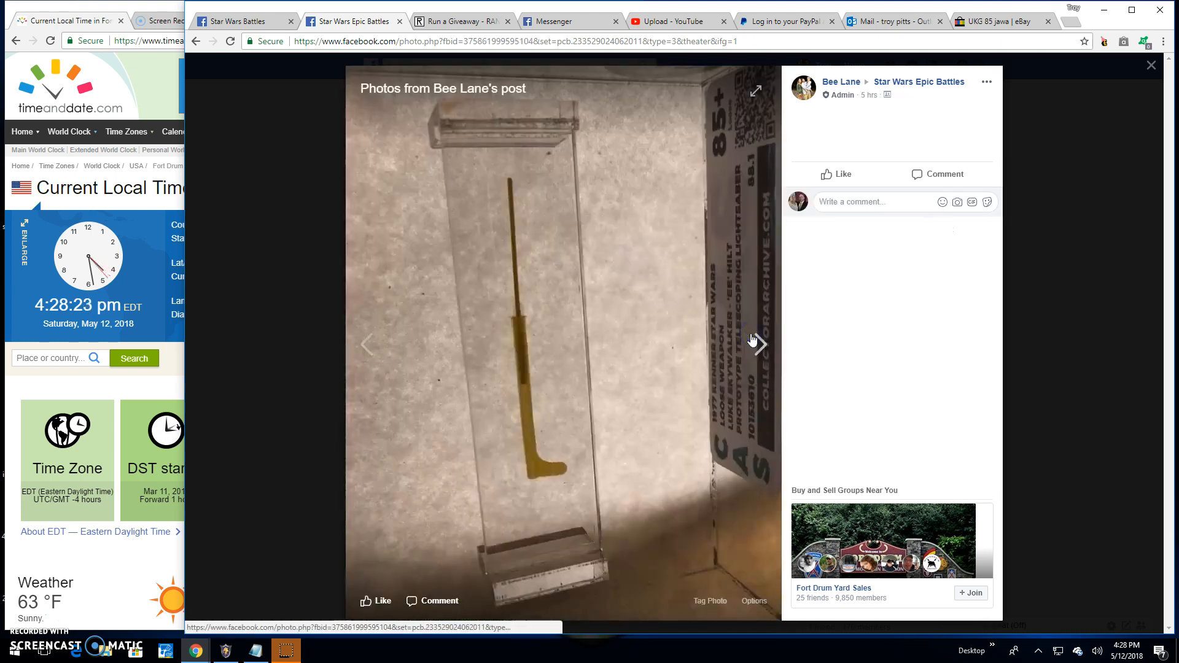
click(757, 344)
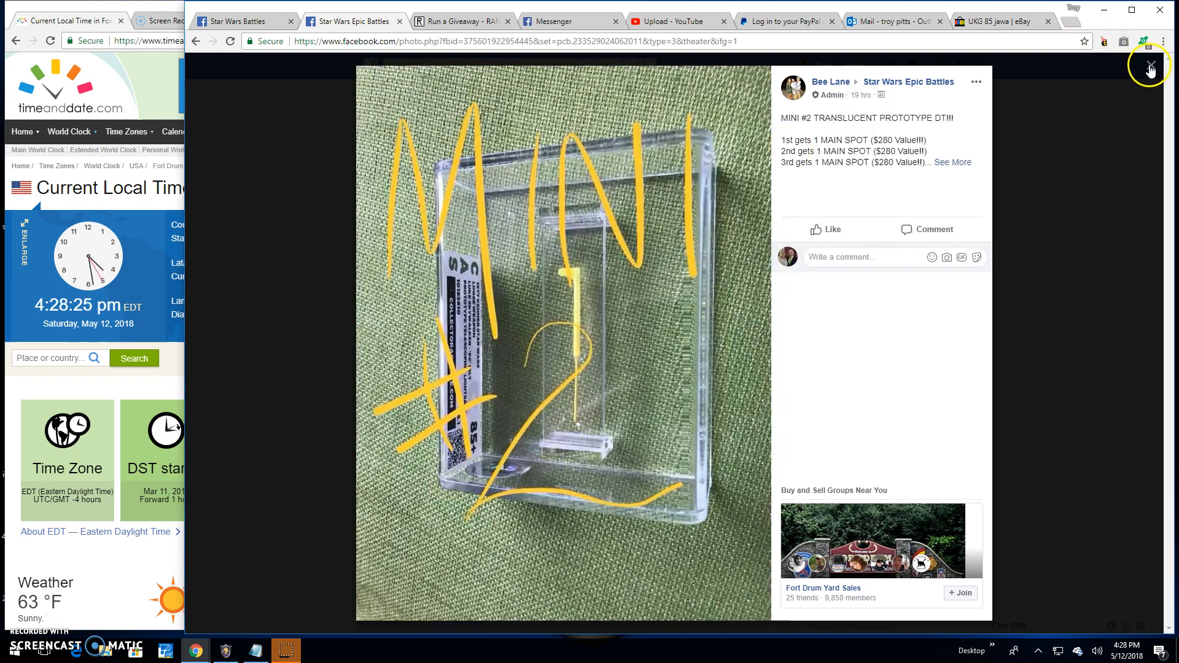
click(1149, 66)
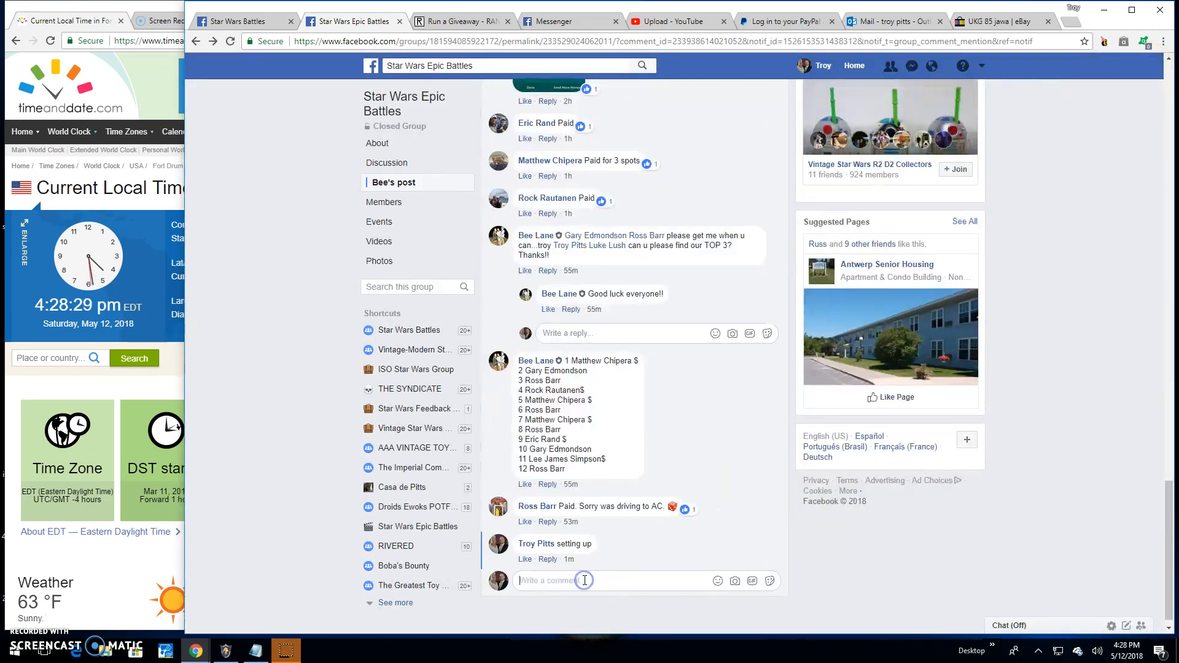
Step: Comment 'Live! 428 pm' on the giveaway post
text(Live!)
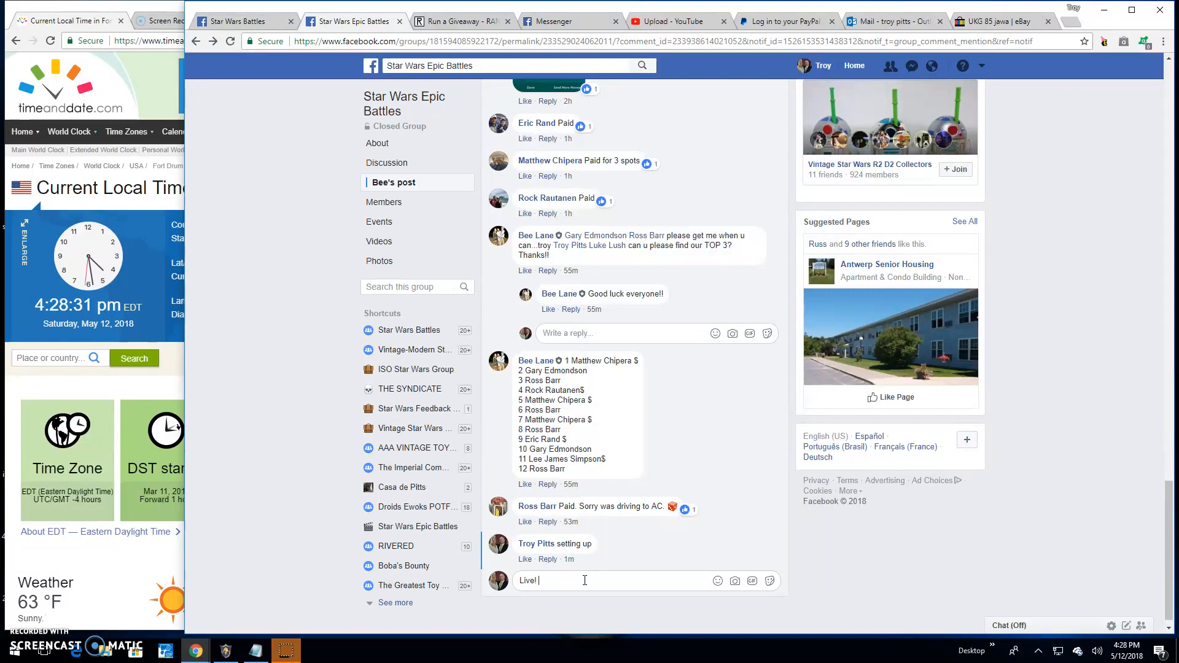
text(428 pm)
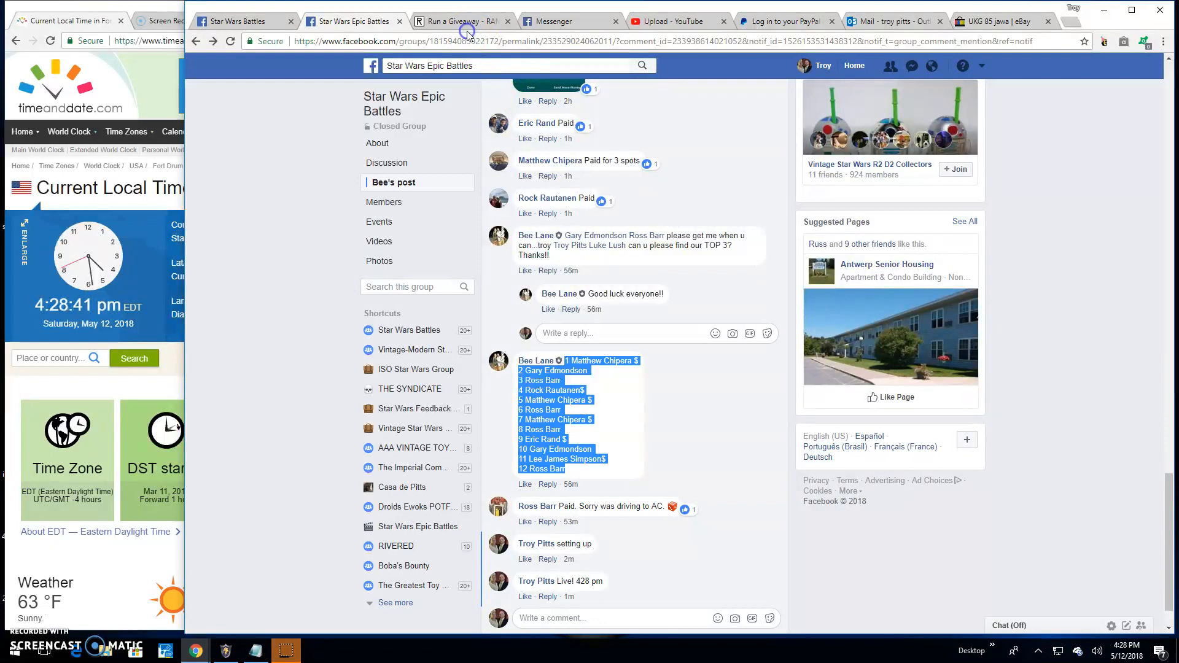
click(459, 21)
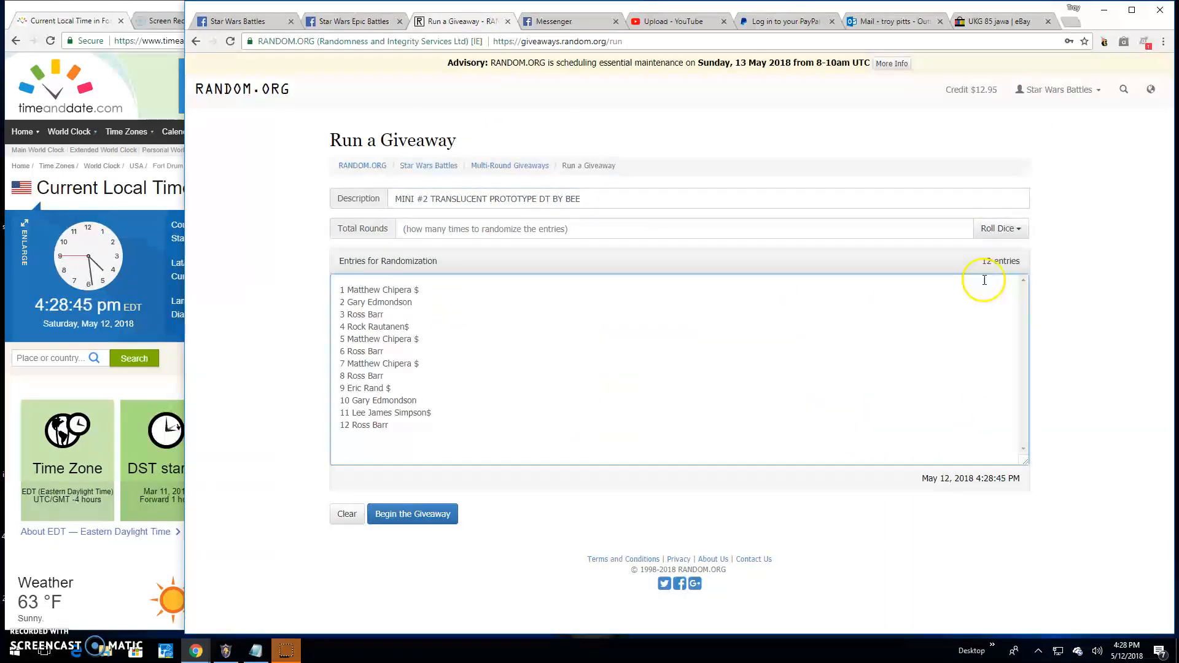
Step: Roll dice to set 8 rounds and randomize the 12 entries for two rounds
click(999, 229)
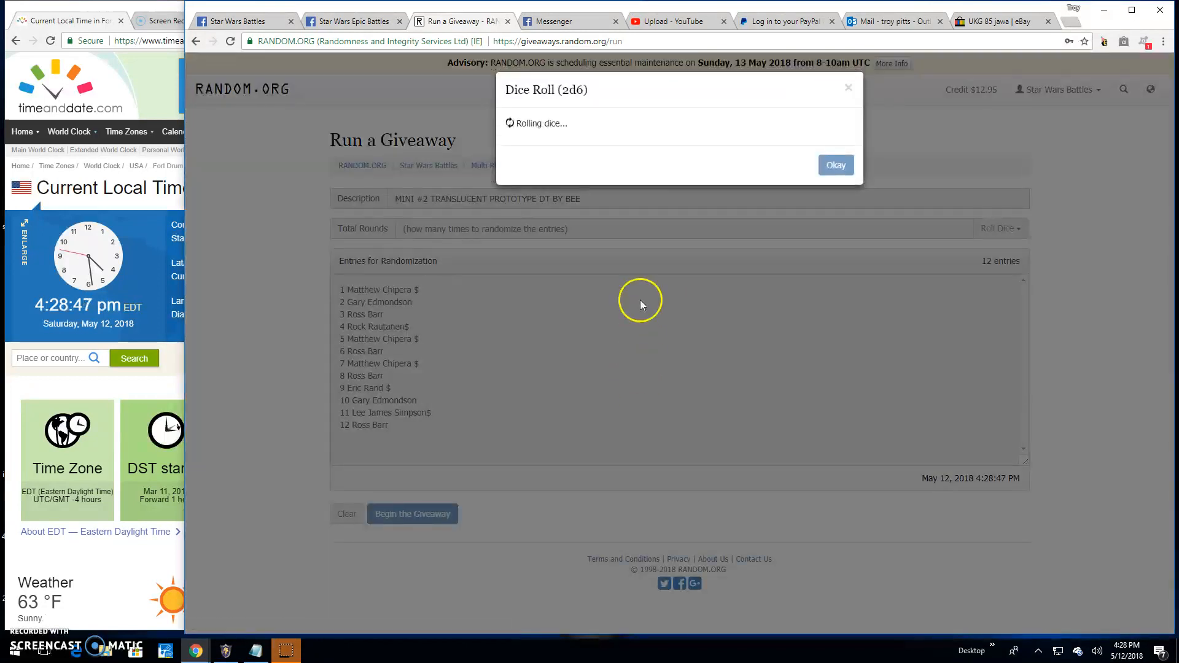
click(834, 165)
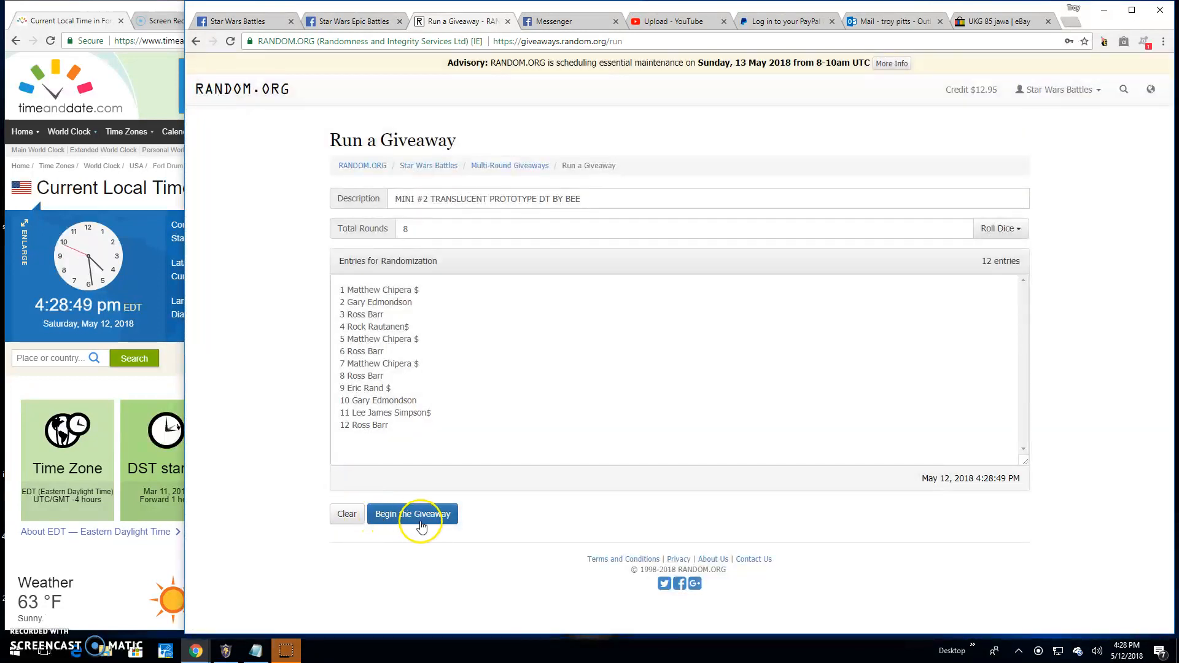
click(412, 513)
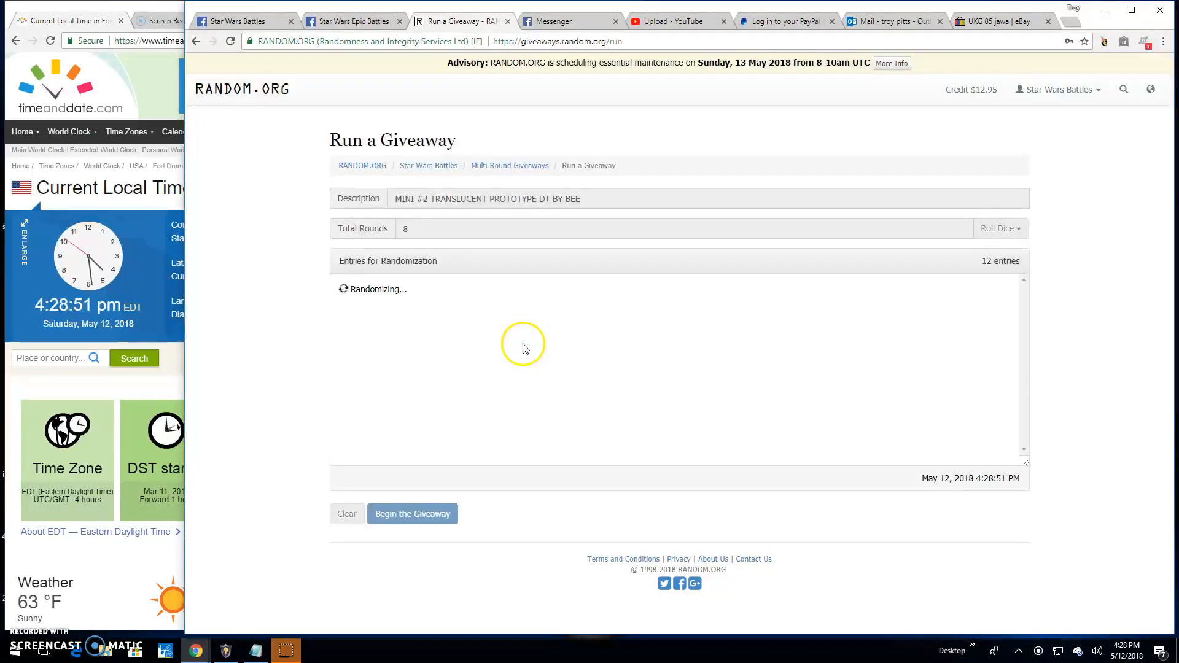
click(412, 513)
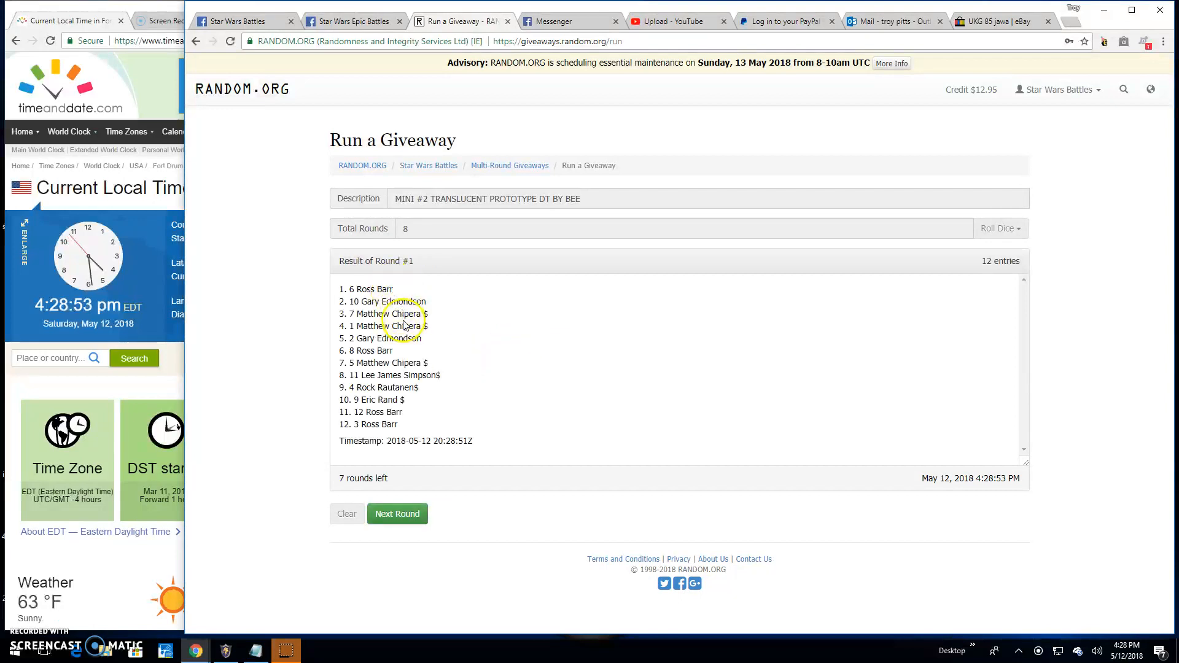
click(397, 513)
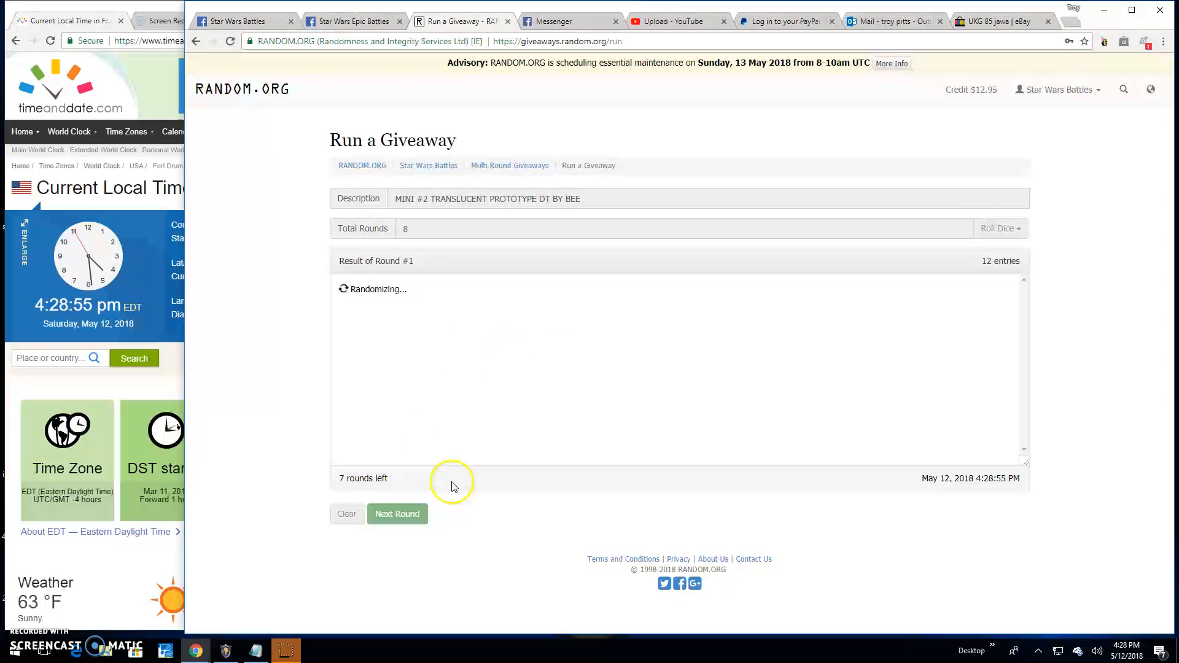
click(397, 513)
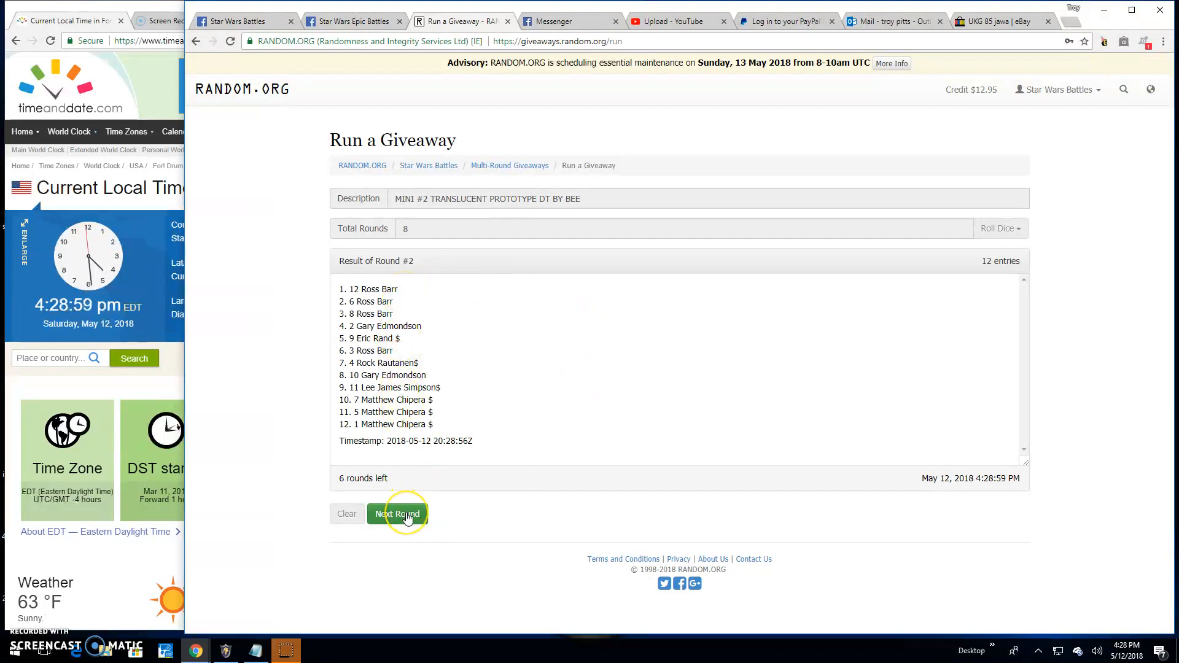
Step: Run giveaway rounds three through seven, stopping before the final round
click(398, 514)
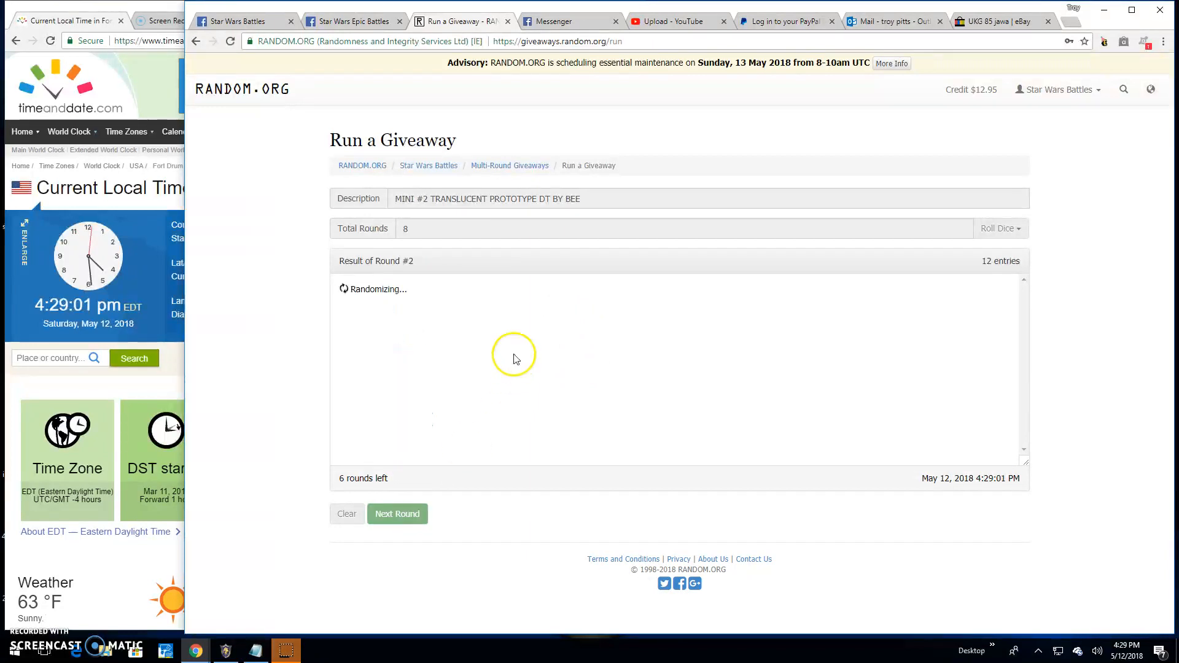
click(398, 513)
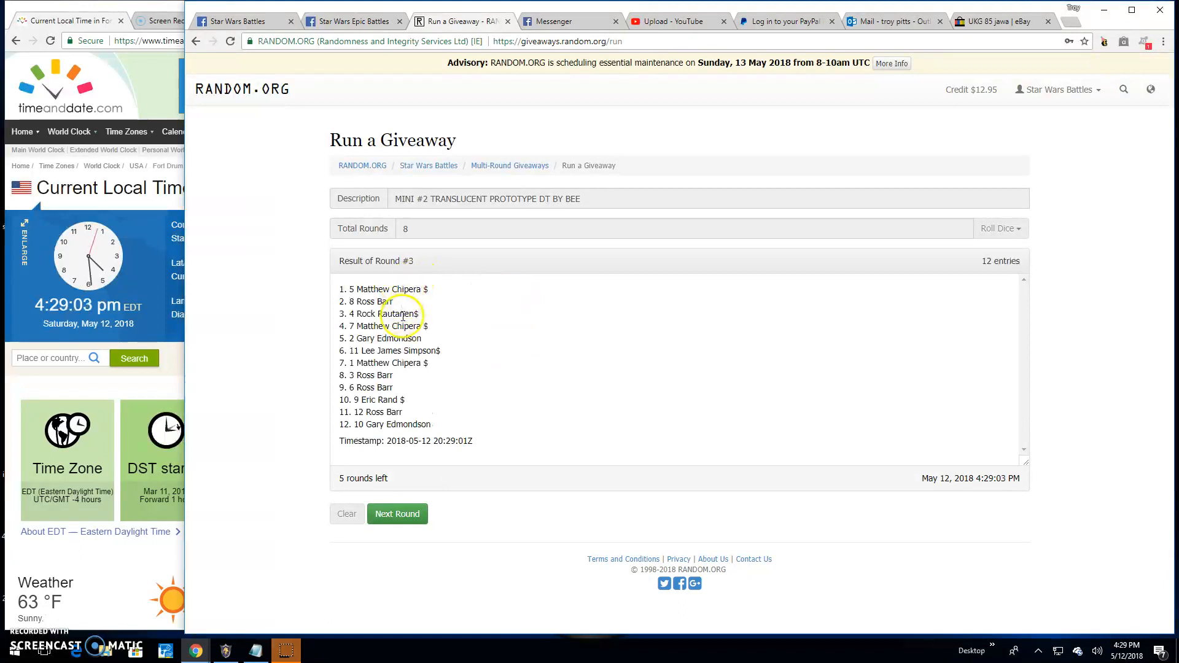
click(397, 513)
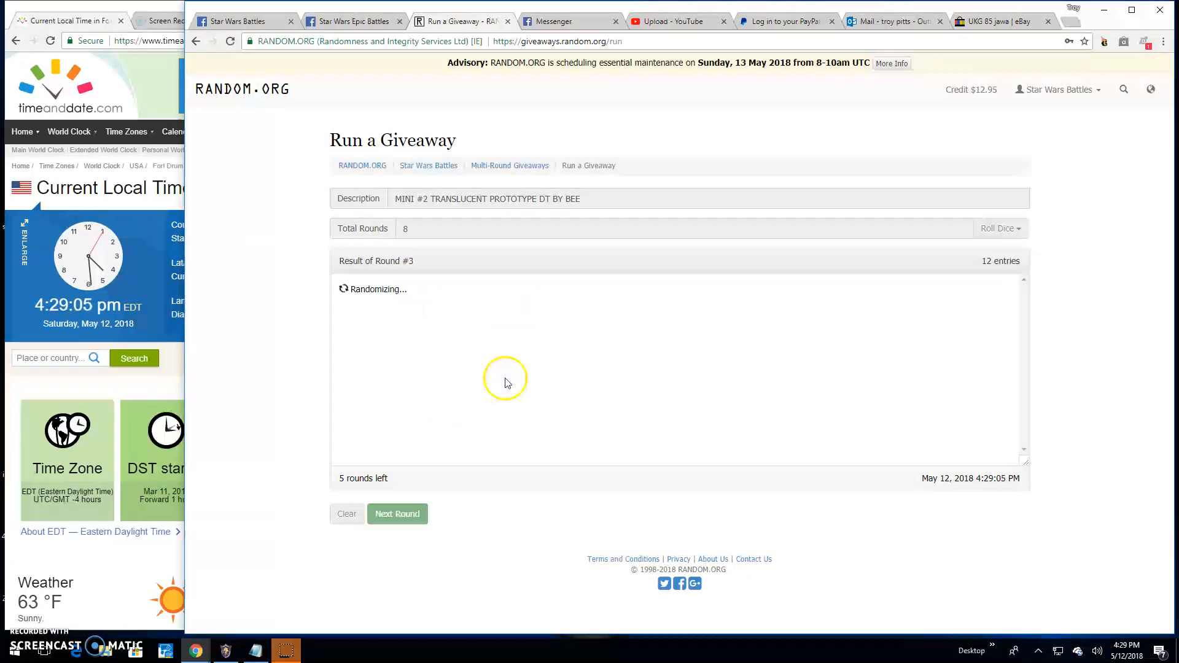
click(397, 513)
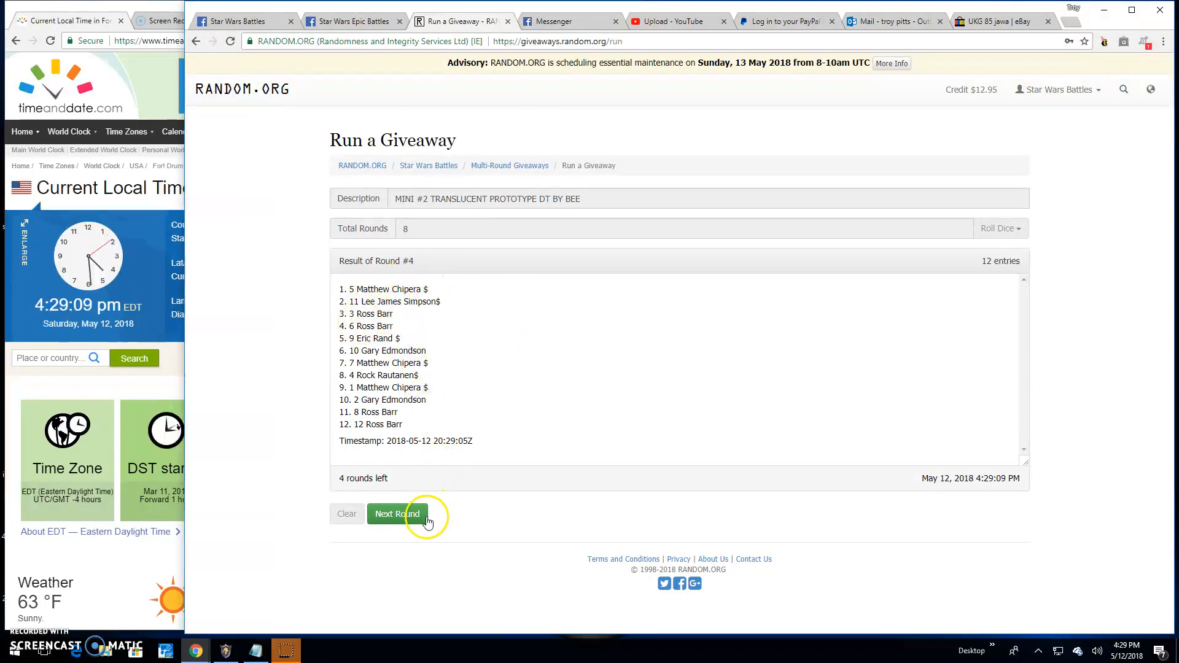
click(397, 514)
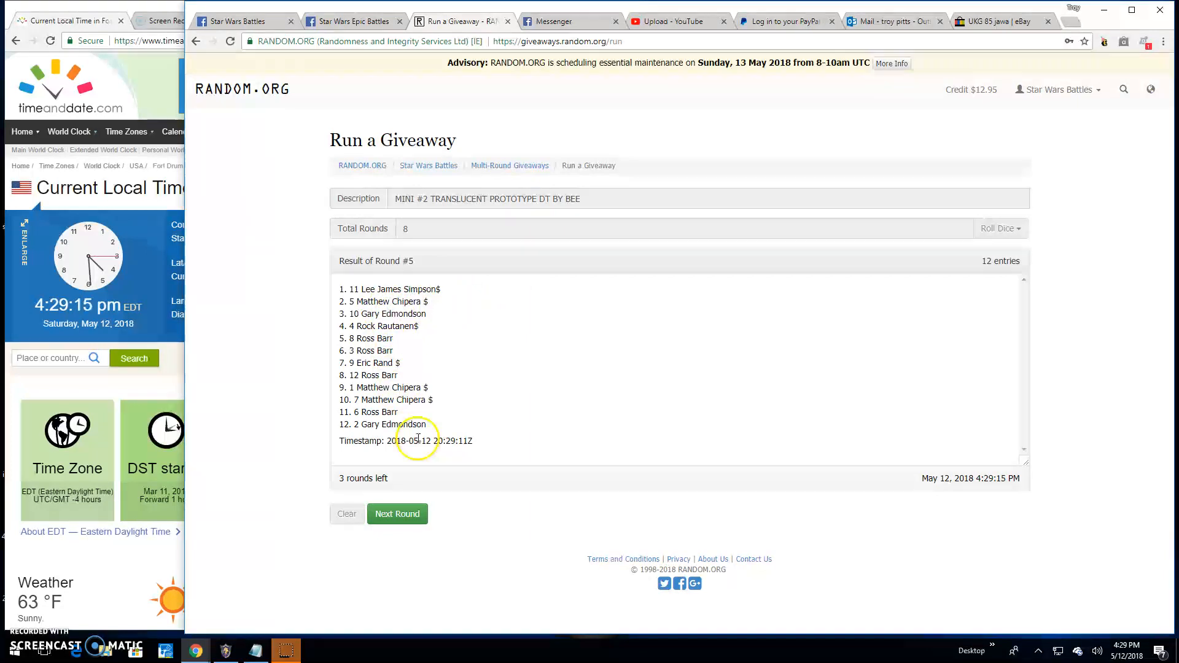
click(398, 514)
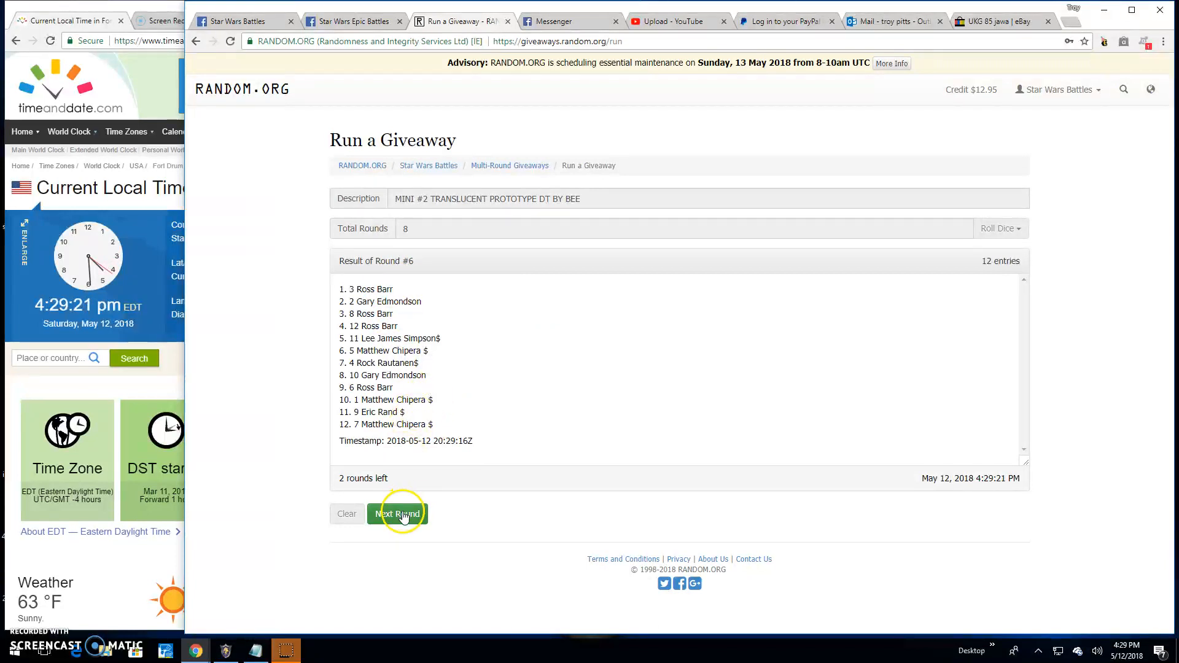
click(397, 513)
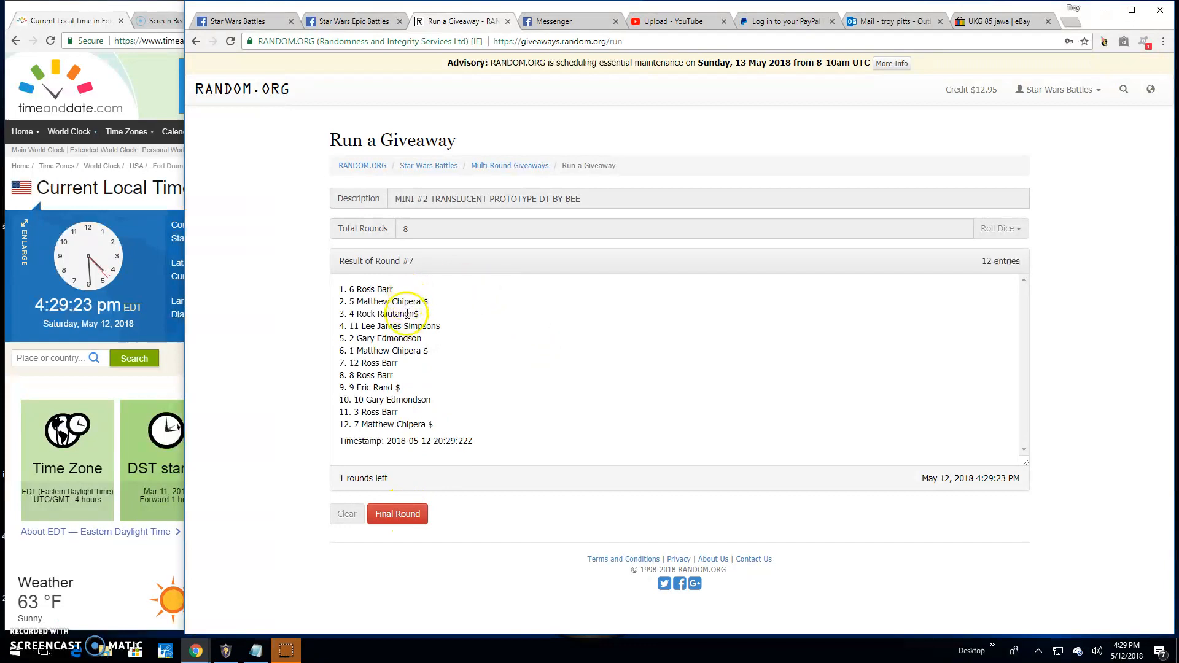
click(354, 21)
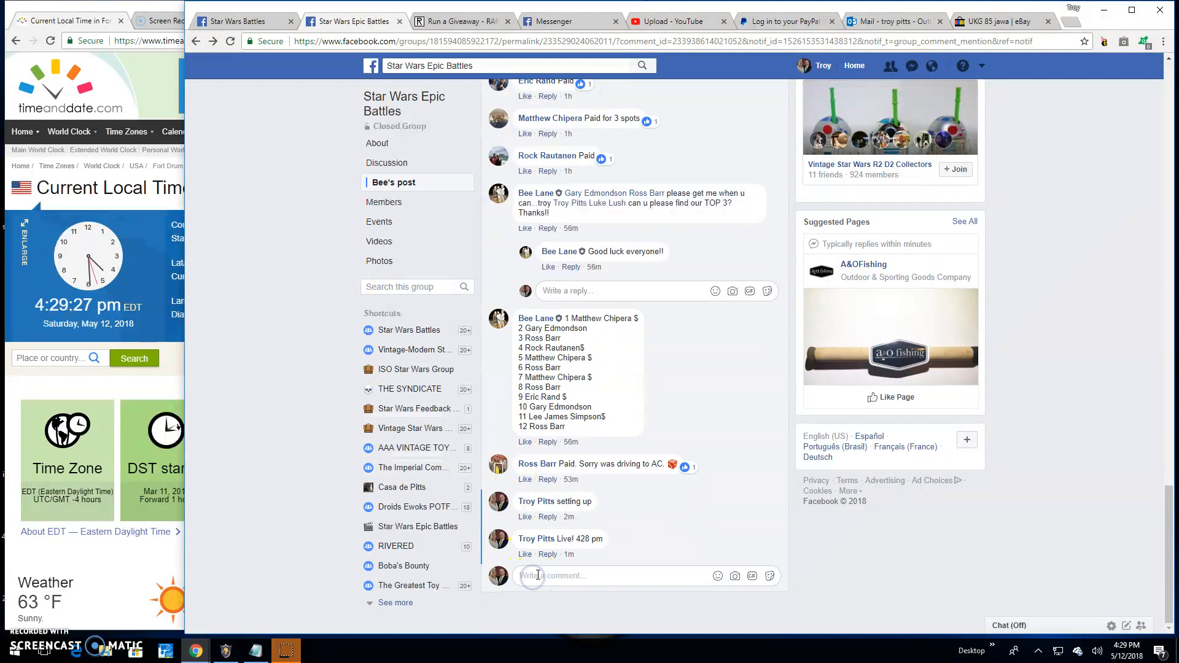
Step: Comment 'Final round! good luck top 3!' on the giveaway post
text(Final roun)
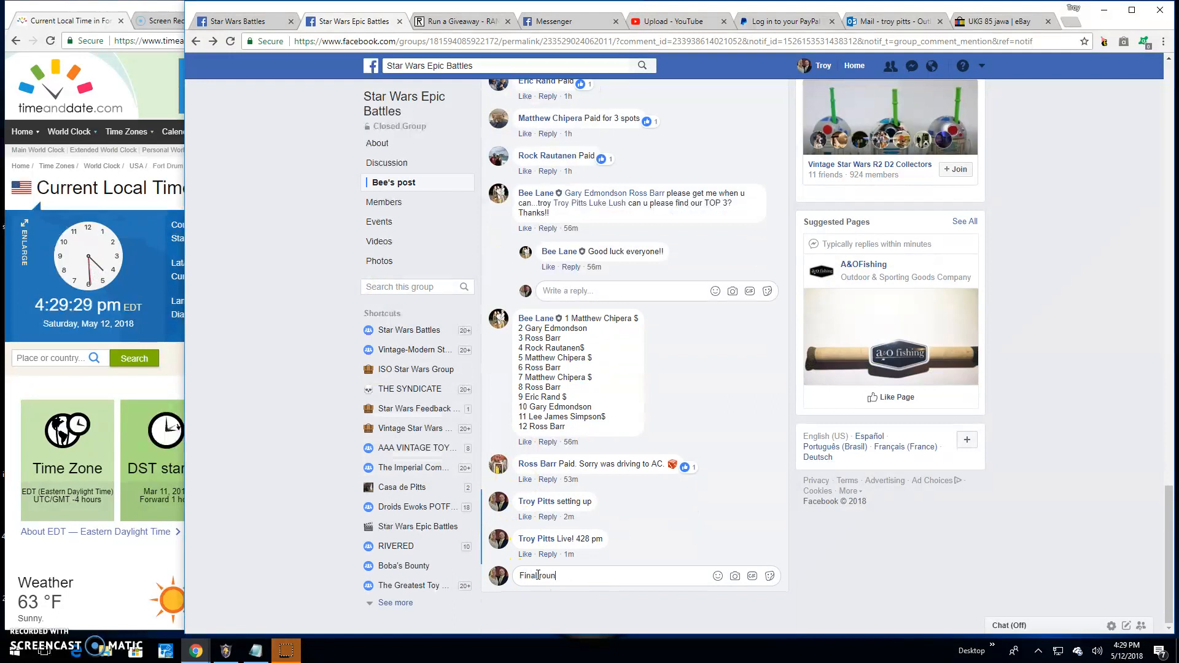
text(d! good l)
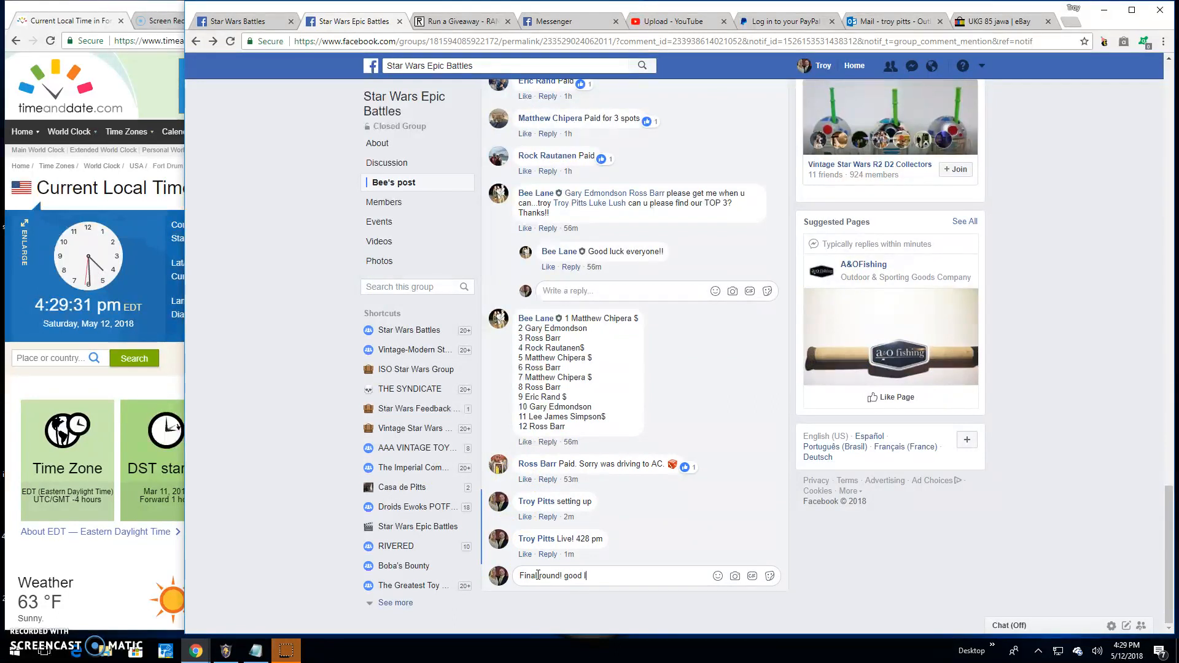
text(uck top 3)
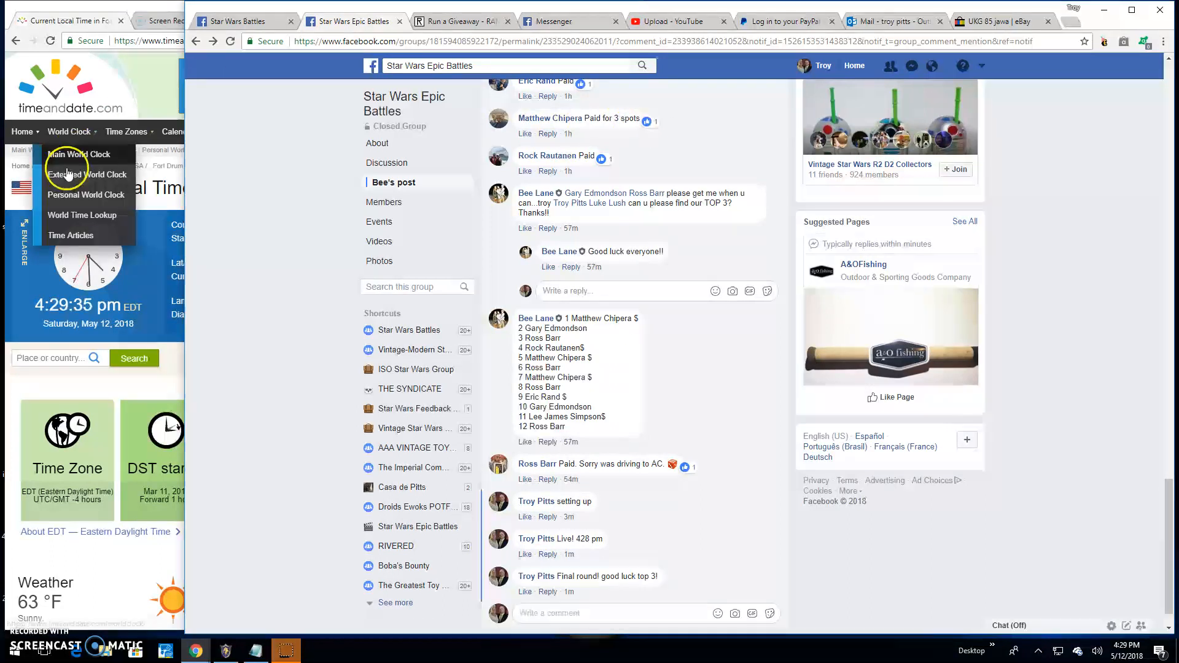
click(458, 21)
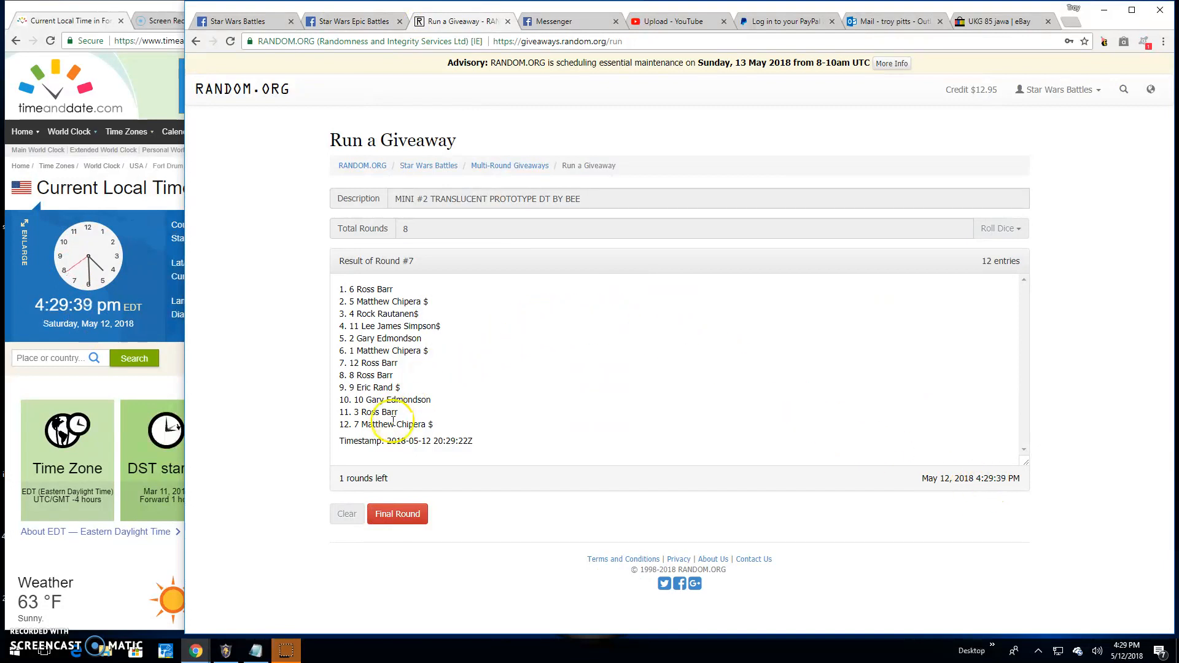
Step: Draw round 8 and open giveaway rthsji's verification page to its final results
click(398, 513)
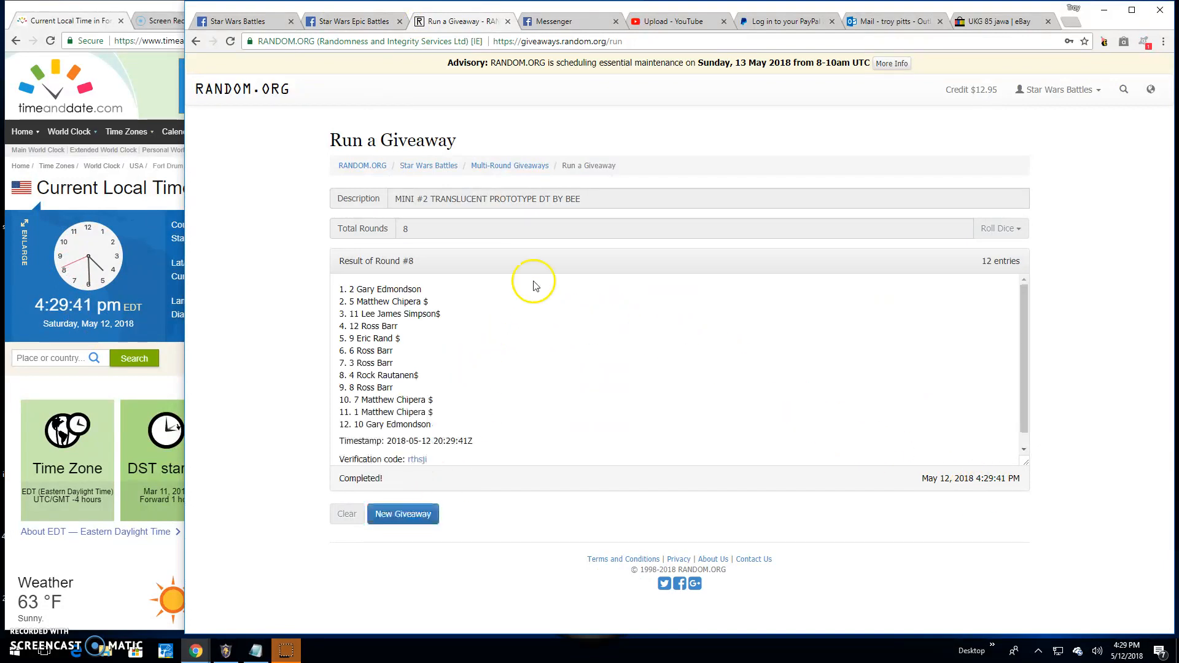
mouse_move(424, 316)
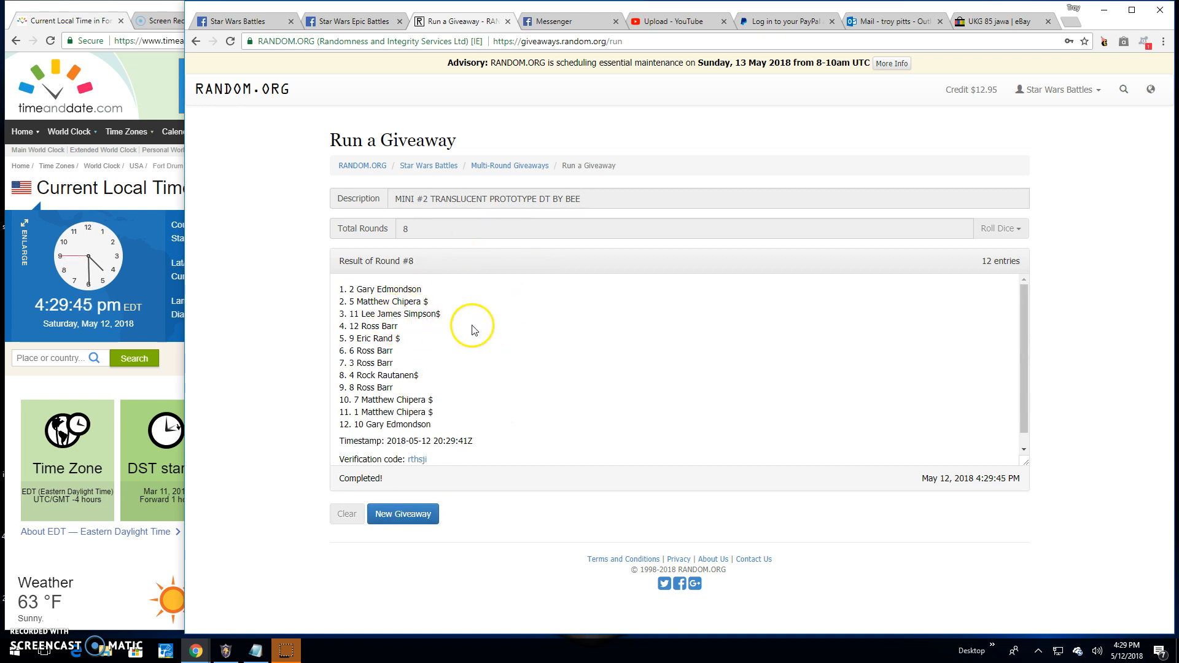
click(416, 459)
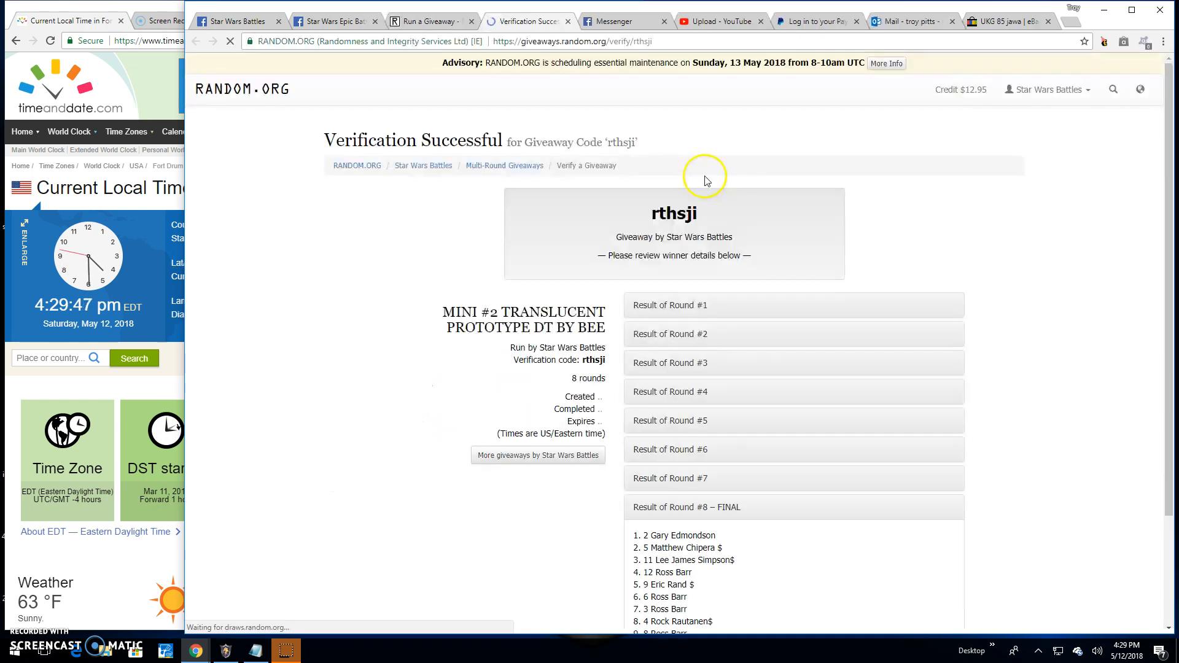
scroll(down, 3)
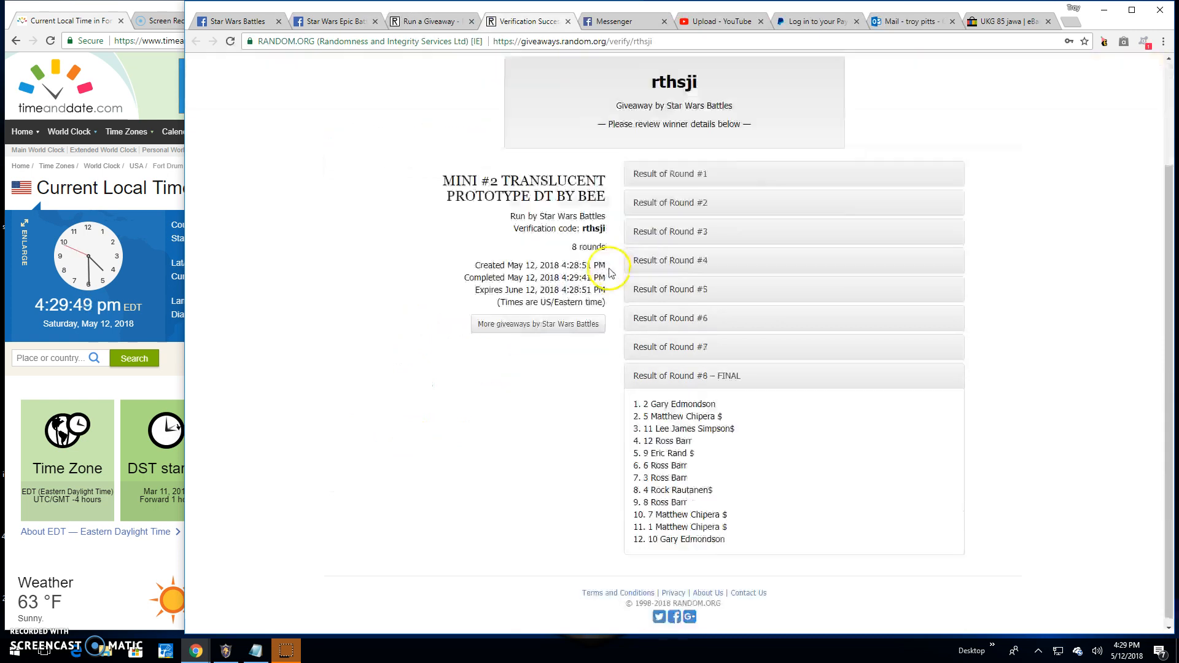
scroll(down, 3)
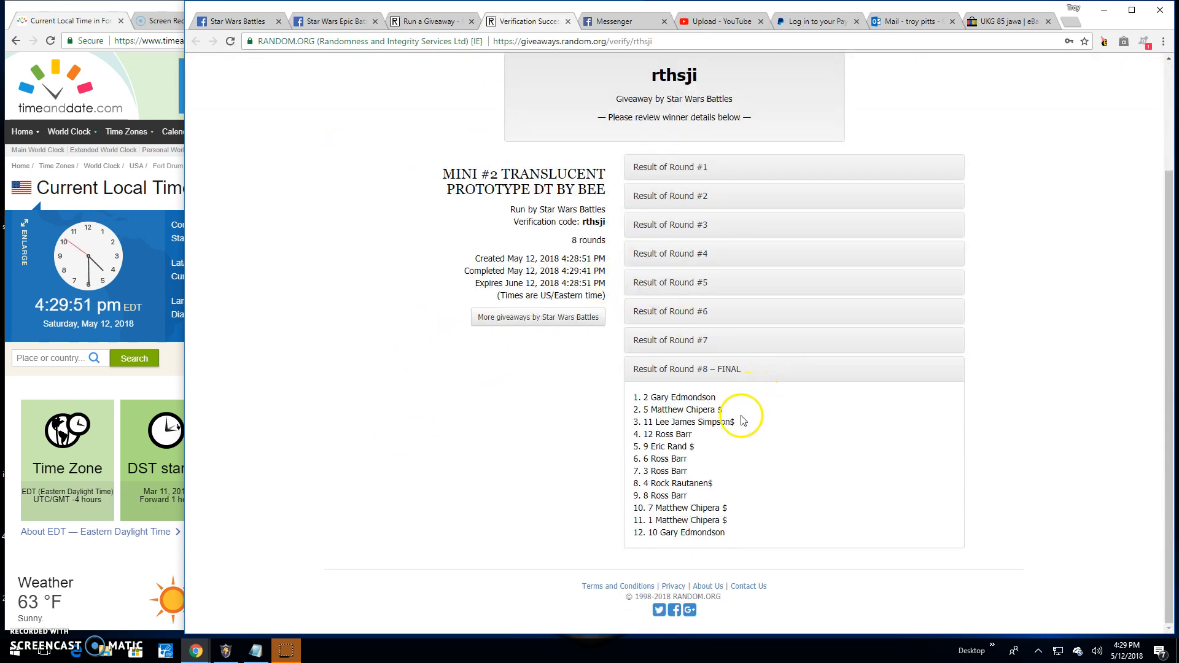
Step: Type 'Done!' into the comment box on the Facebook giveaway thread
click(333, 21)
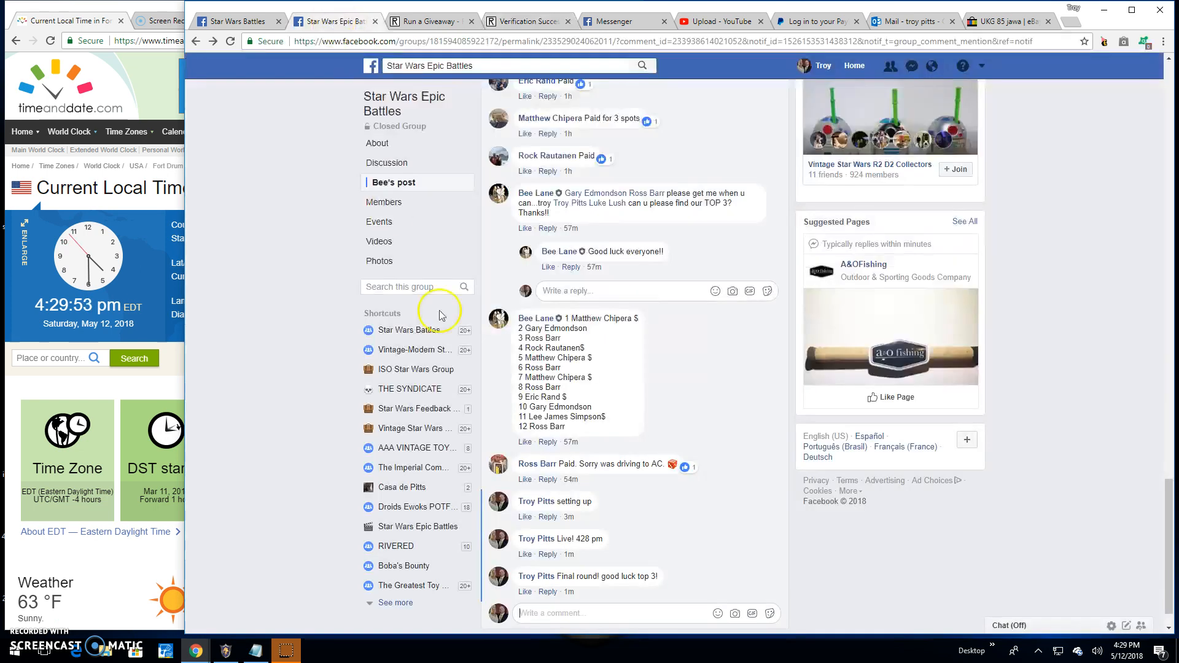
scroll(down, 3)
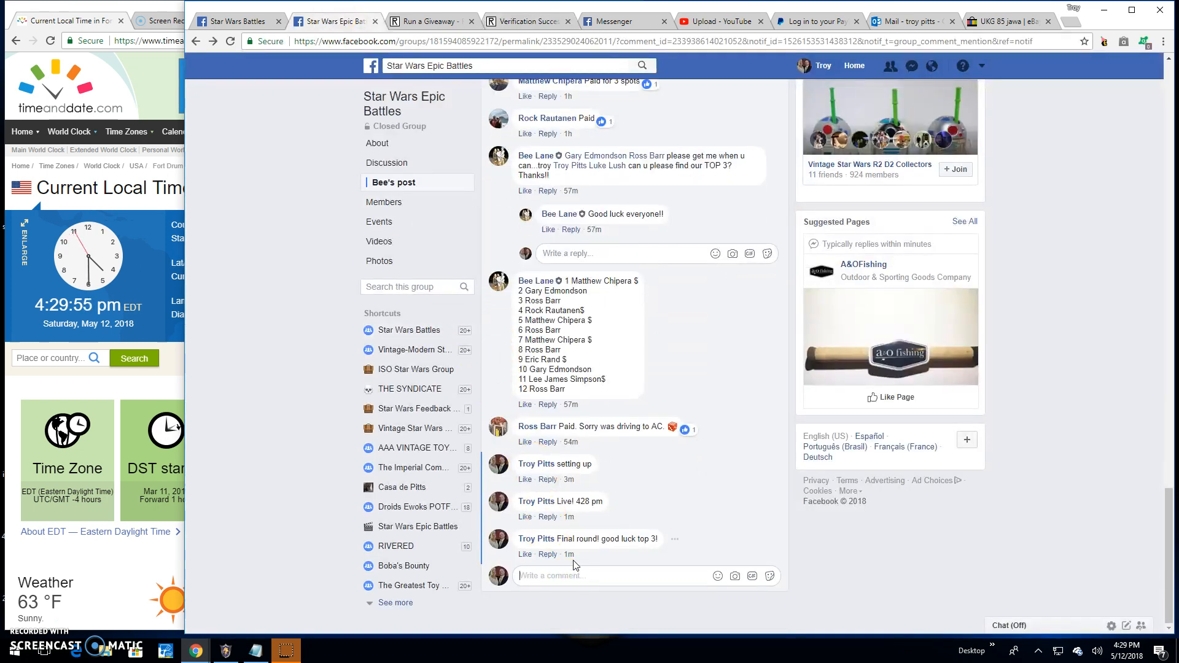
text(Done!)
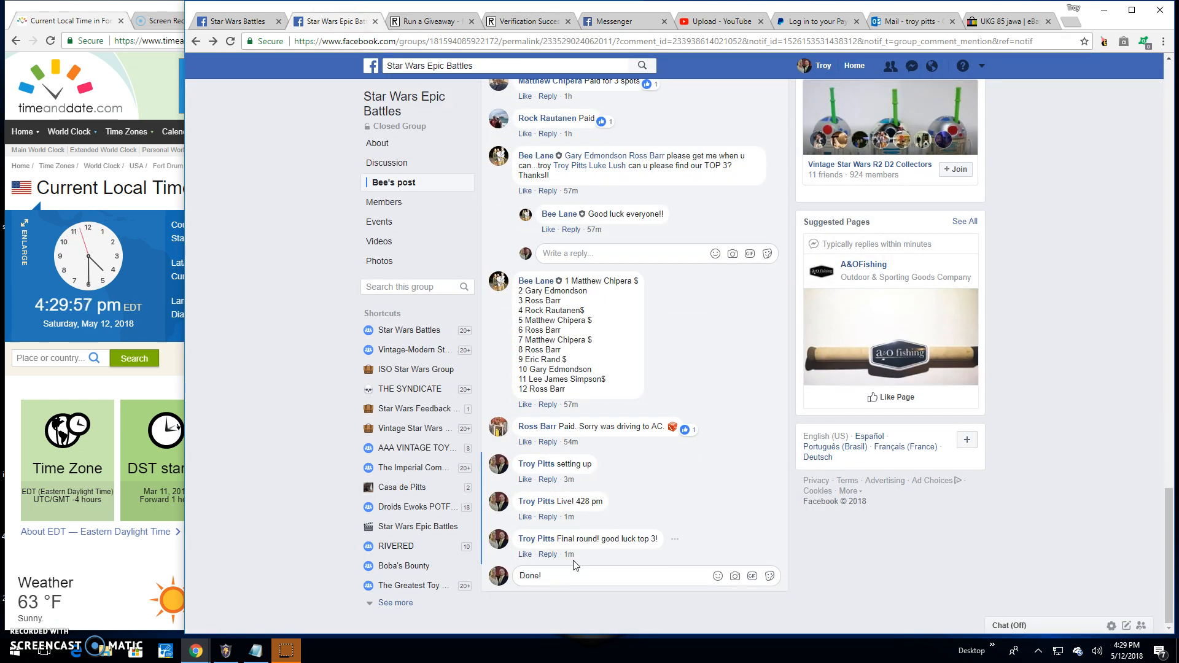